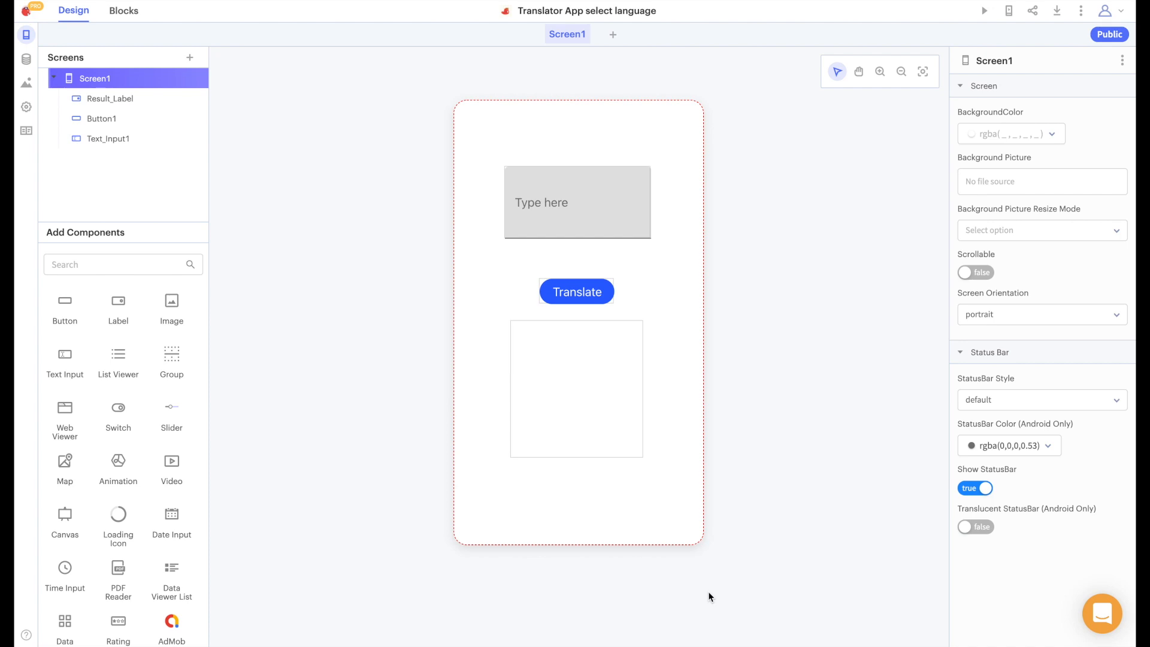
{"action": "mouse_move", "coordinate": [699, 601]}
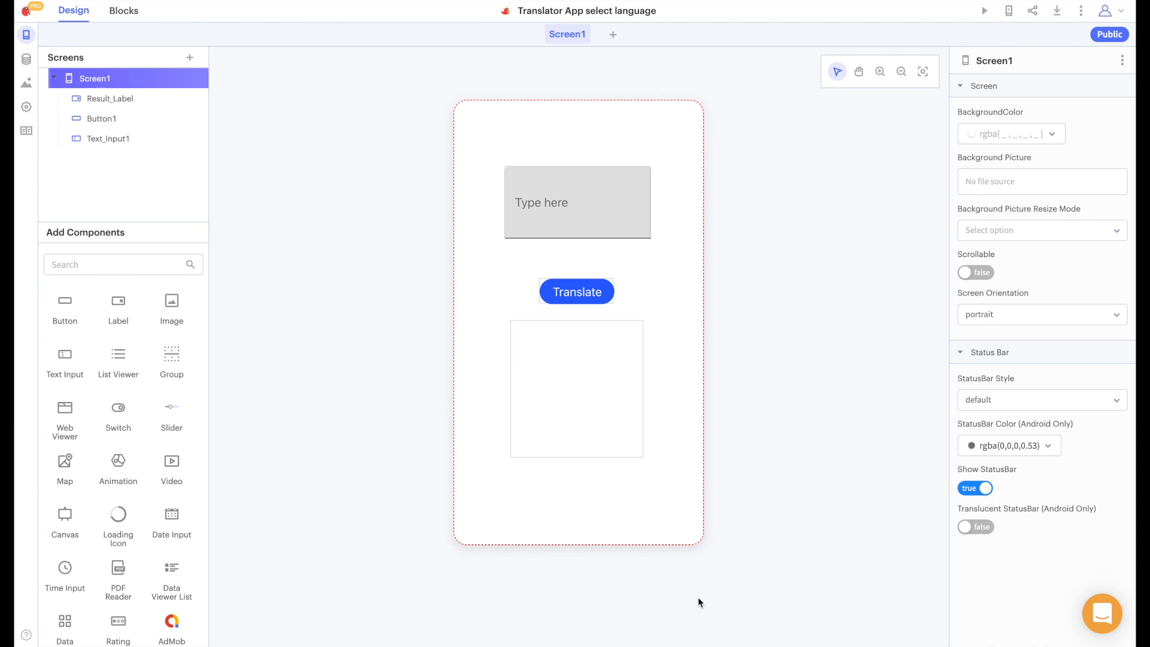
{"action": "mouse_move", "coordinate": [475, 577]}
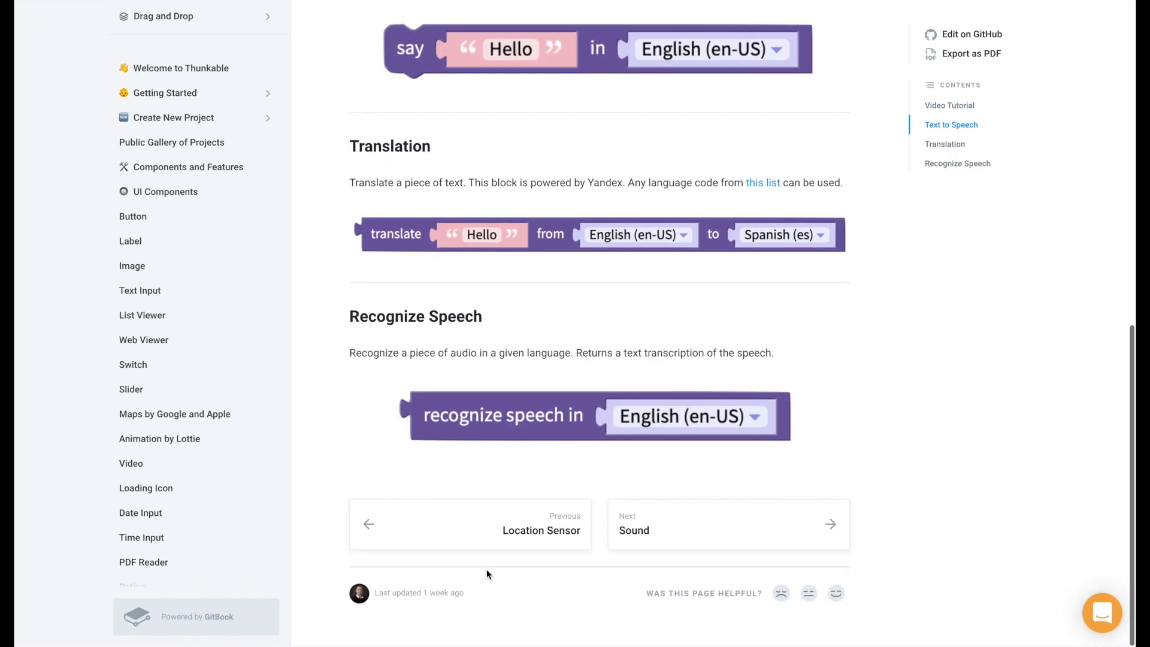
Follow the 'this list' link and scroll down to the supported-languages code table
{"action": "left_click", "coordinate": [764, 182]}
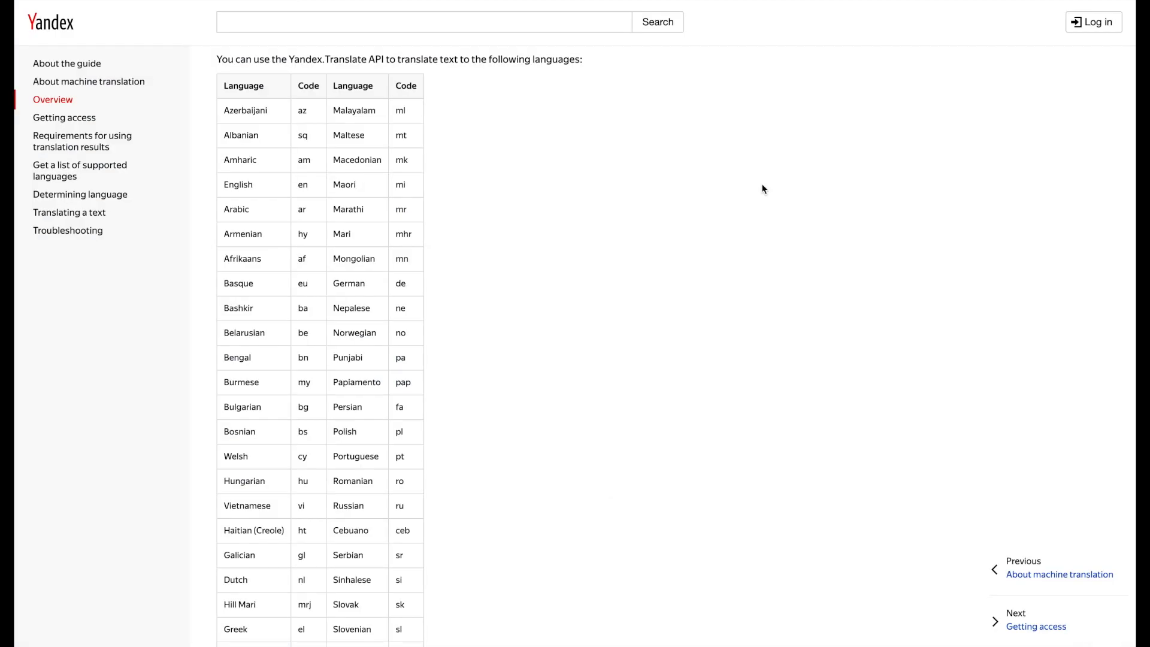
{"action": "scroll", "scroll_direction": "down", "scroll_amount": 3}
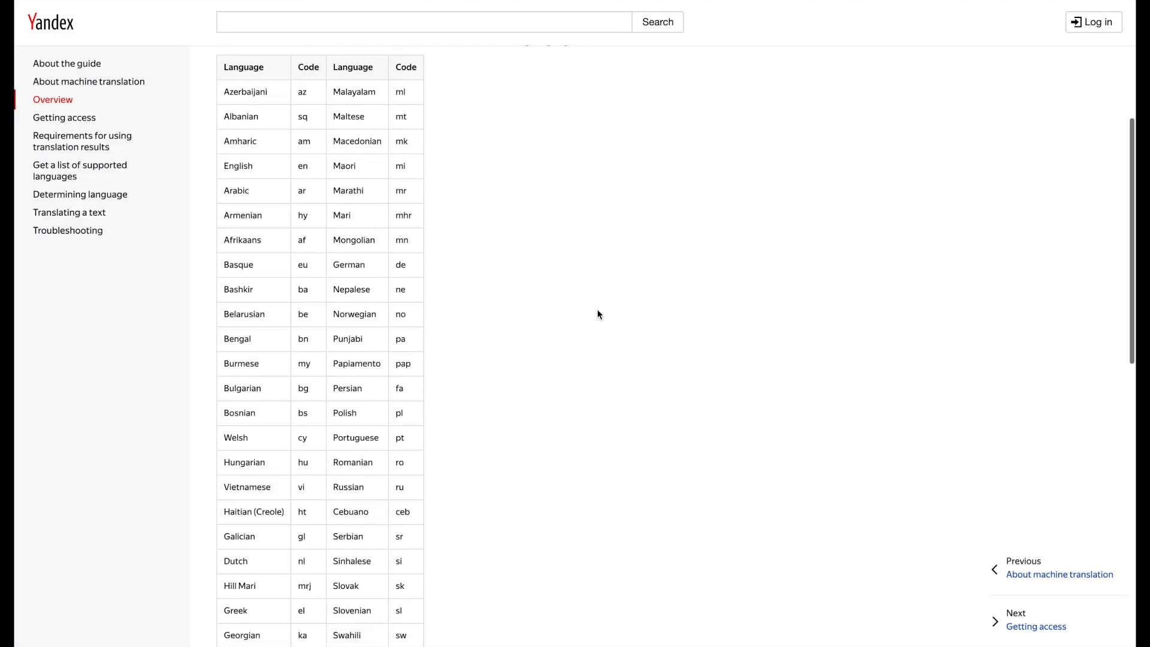
{"action": "scroll", "scroll_direction": "down", "scroll_amount": 3}
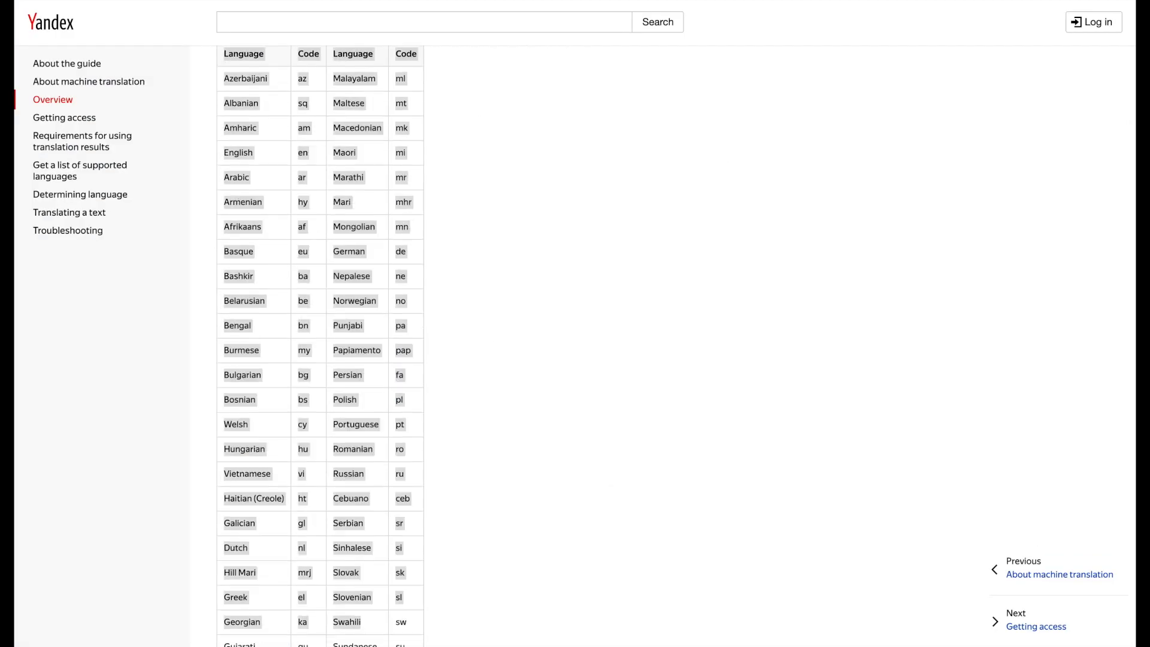
{"action": "scroll", "scroll_direction": "down", "scroll_amount": 3}
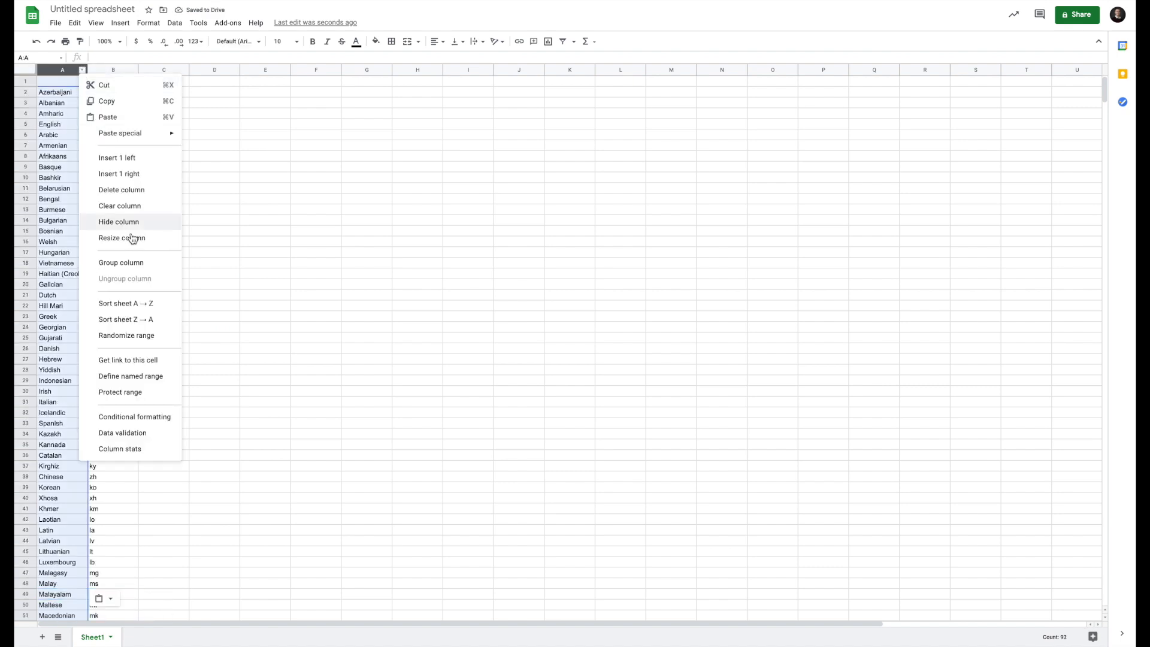
Resize column A holding the pasted language names
{"action": "left_click", "coordinate": [126, 303]}
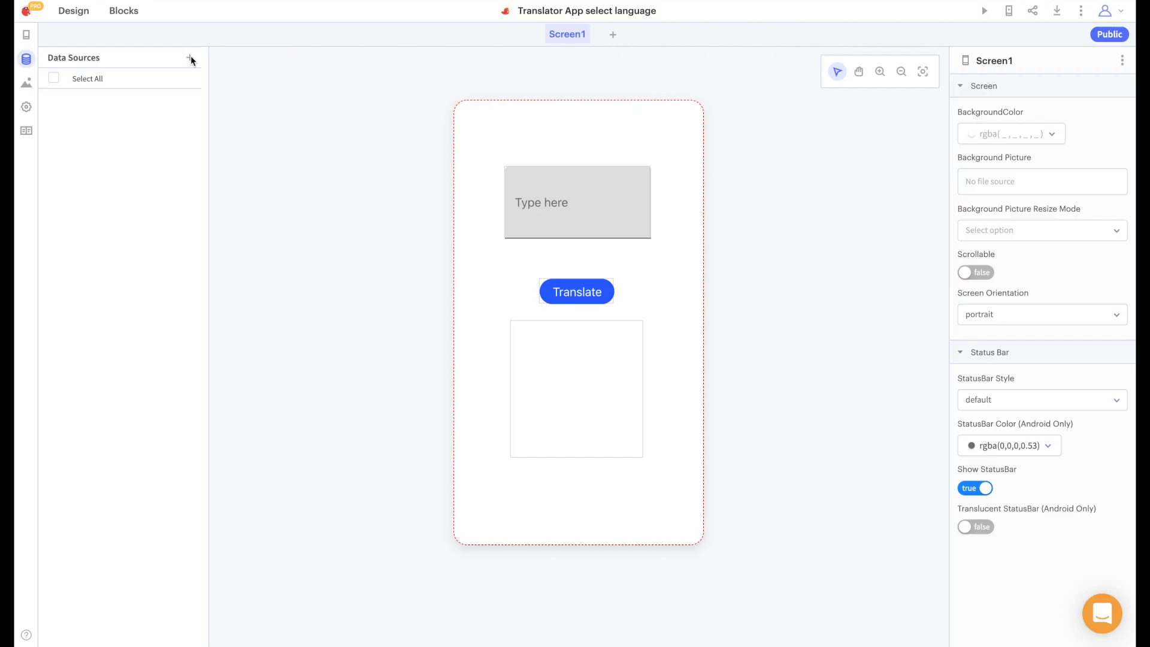
Create your own local table data source named 'Language Codes'
{"action": "left_click", "coordinate": [189, 57]}
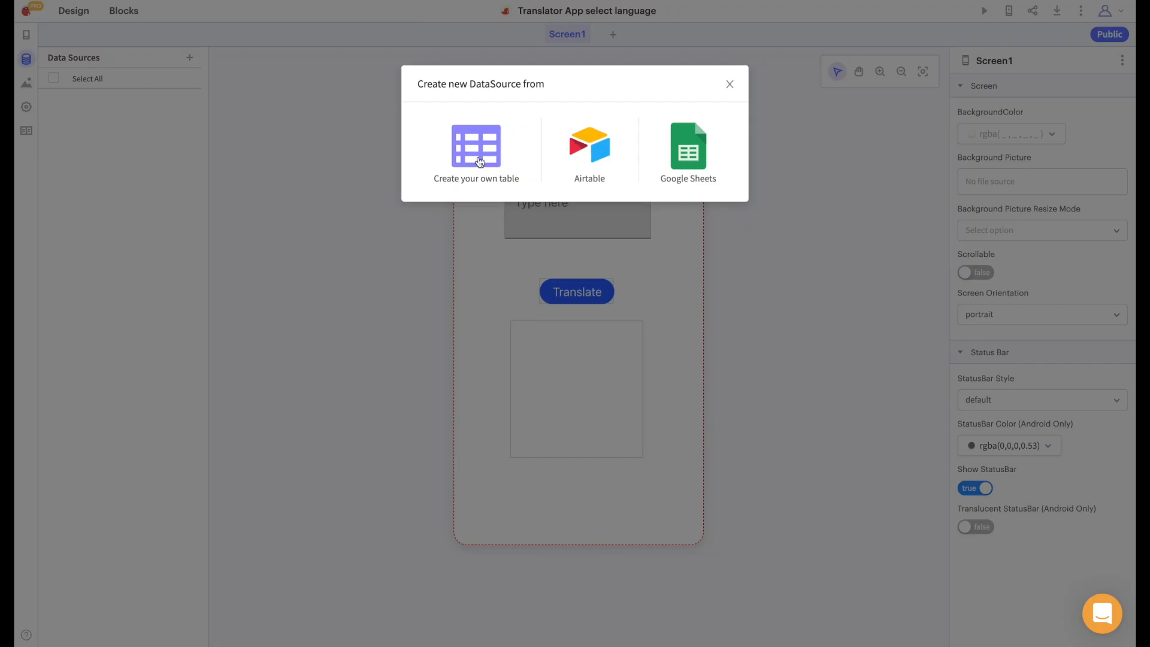
{"action": "left_click", "coordinate": [476, 151]}
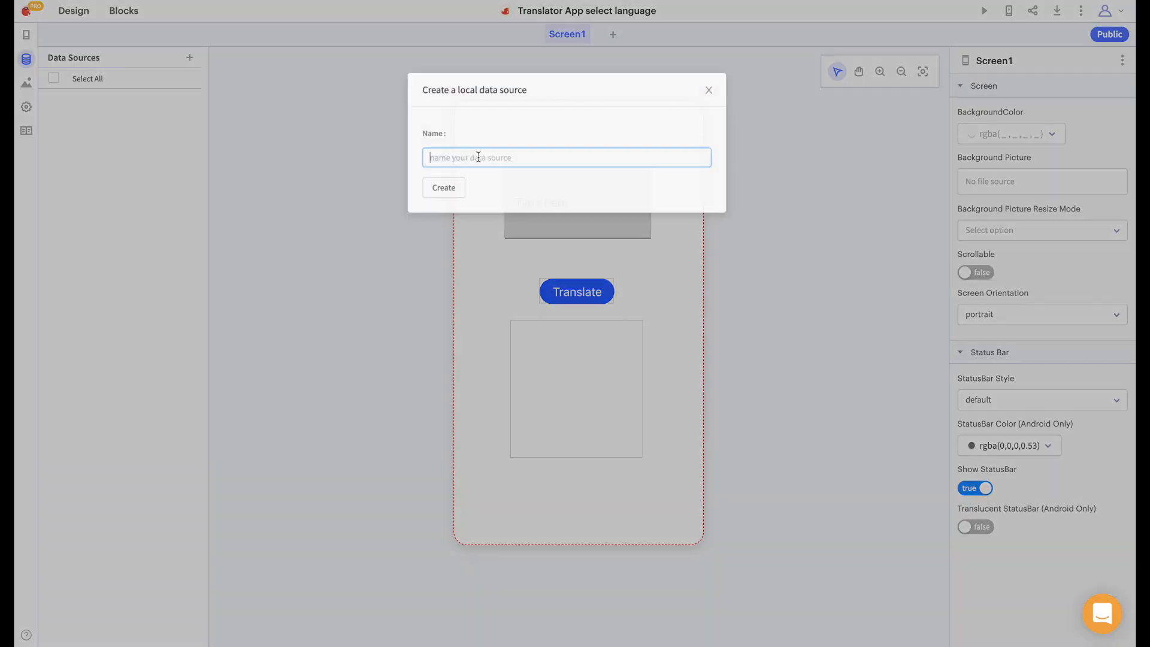
{"action": "type", "text": "Language Codes"}
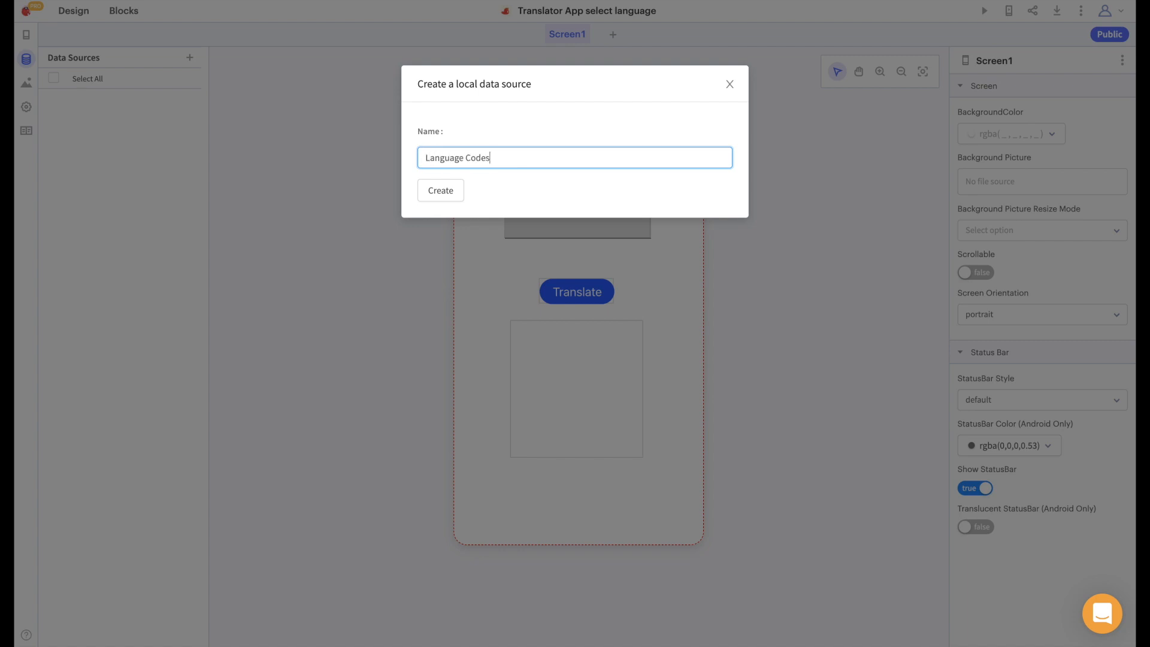
{"action": "left_click", "coordinate": [439, 190]}
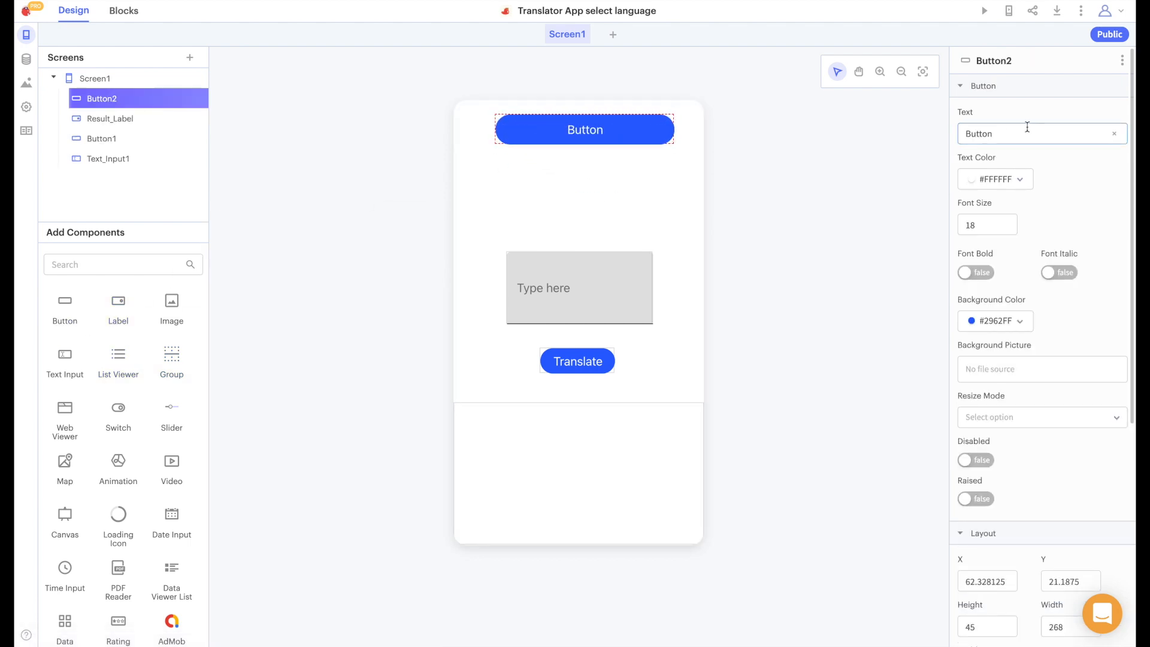
Label the top buttons 'English' and 'Spanish' with a centre-aligned 'to' label between
{"action": "type", "text": "English"}
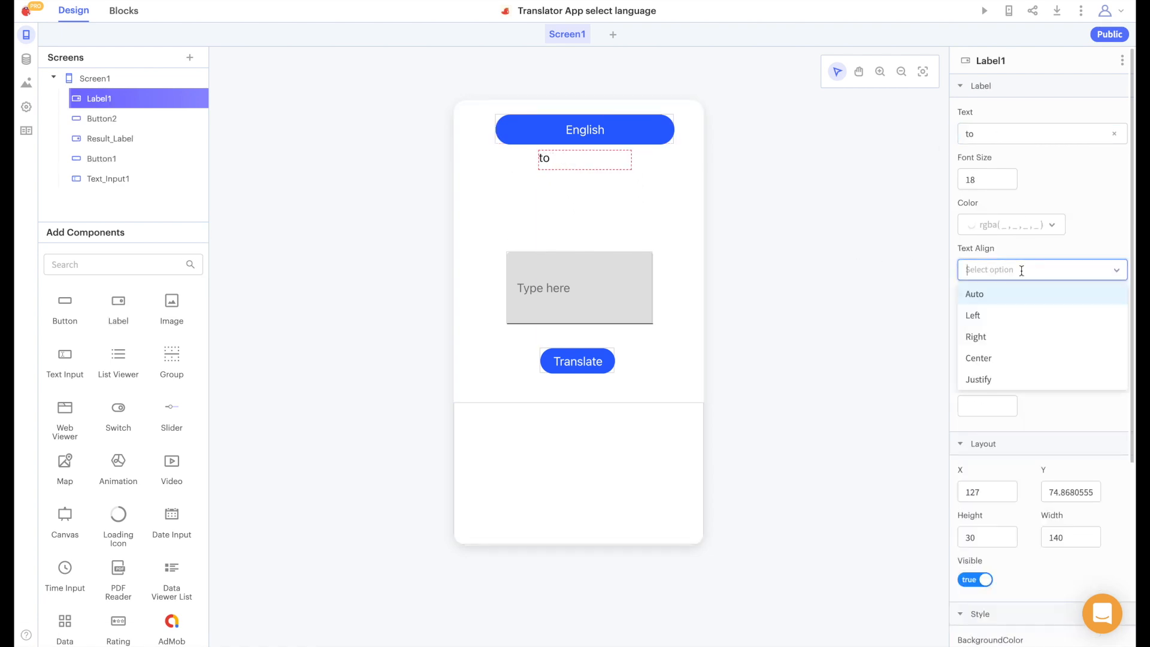
{"action": "left_click", "coordinate": [979, 358]}
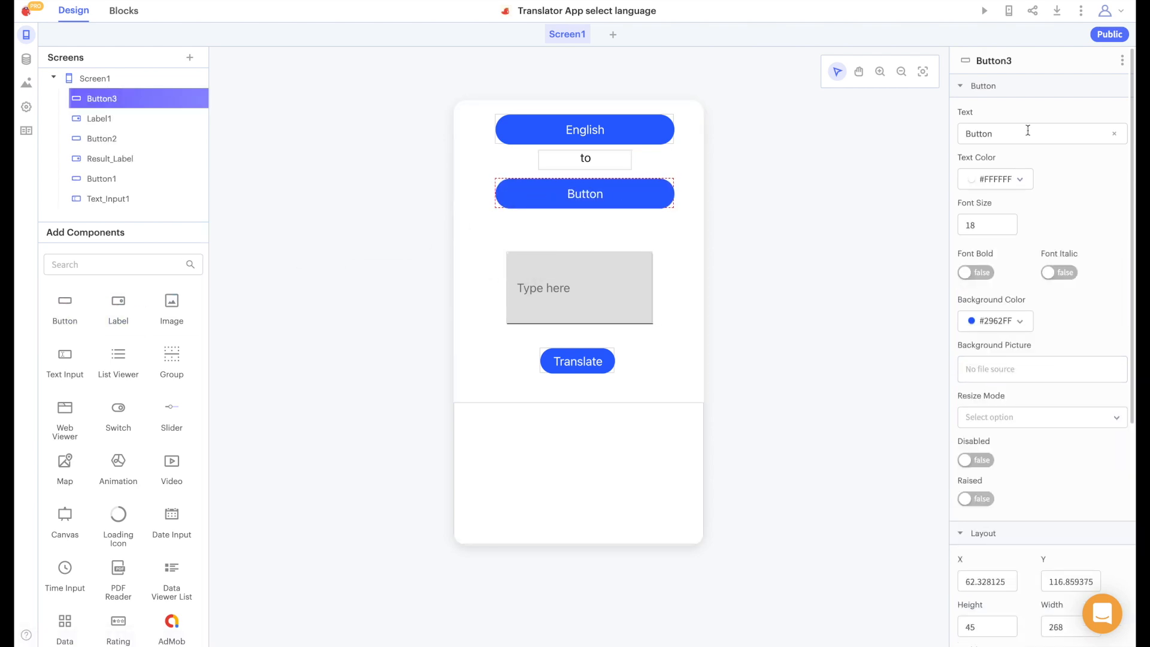
{"action": "type", "text": "Spanish"}
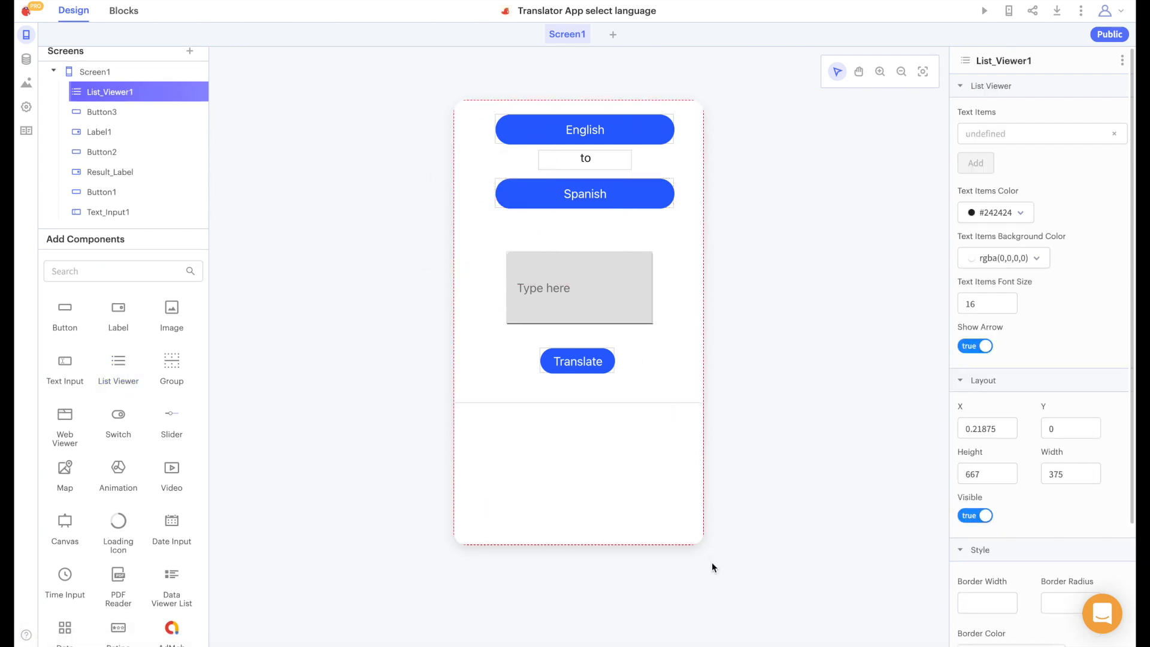
Rename the hidden list viewer to 'Language_List' and move on to the Blocks editor
{"action": "left_click", "coordinate": [975, 515]}
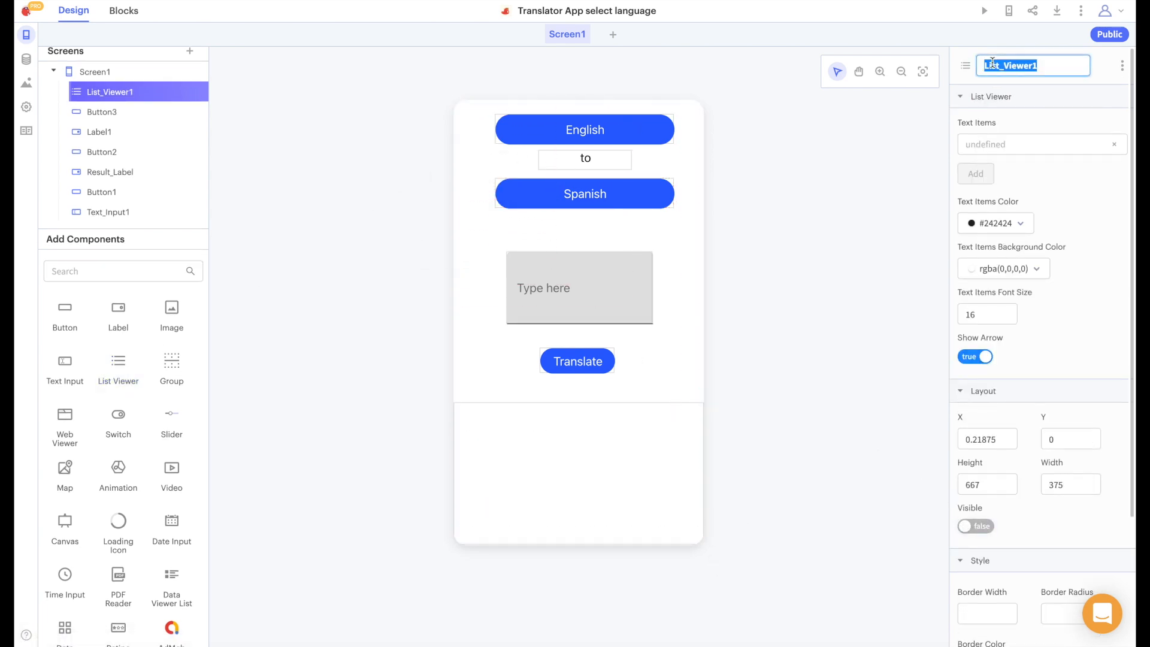
{"action": "type", "text": "Language_List"}
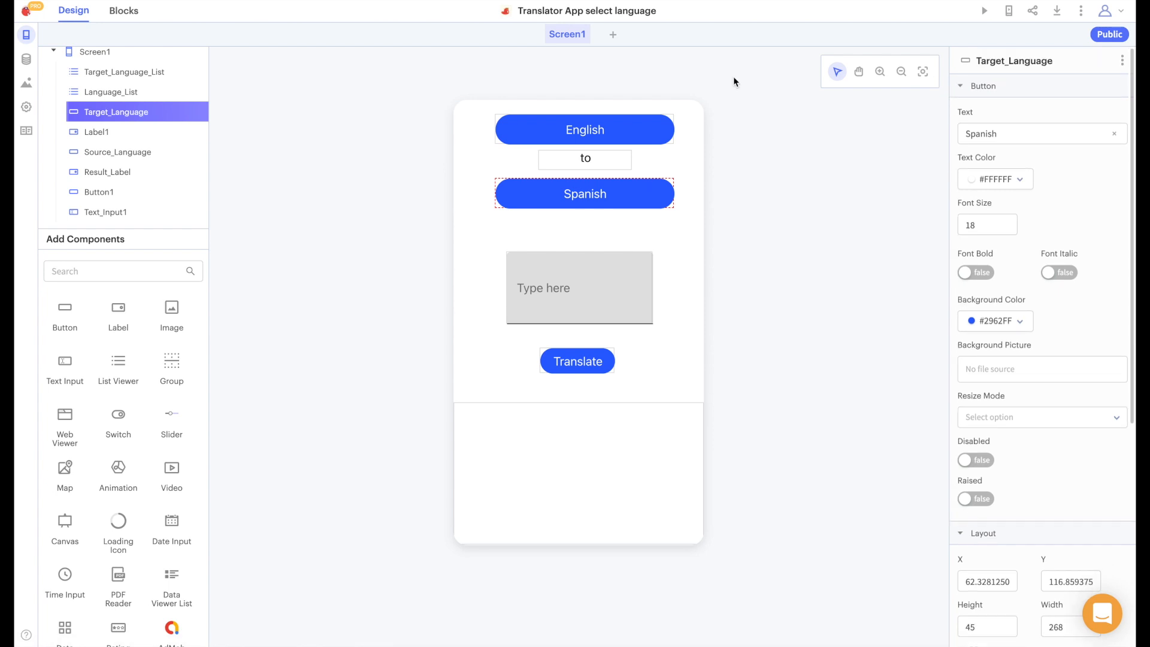
{"action": "left_click", "coordinate": [124, 11]}
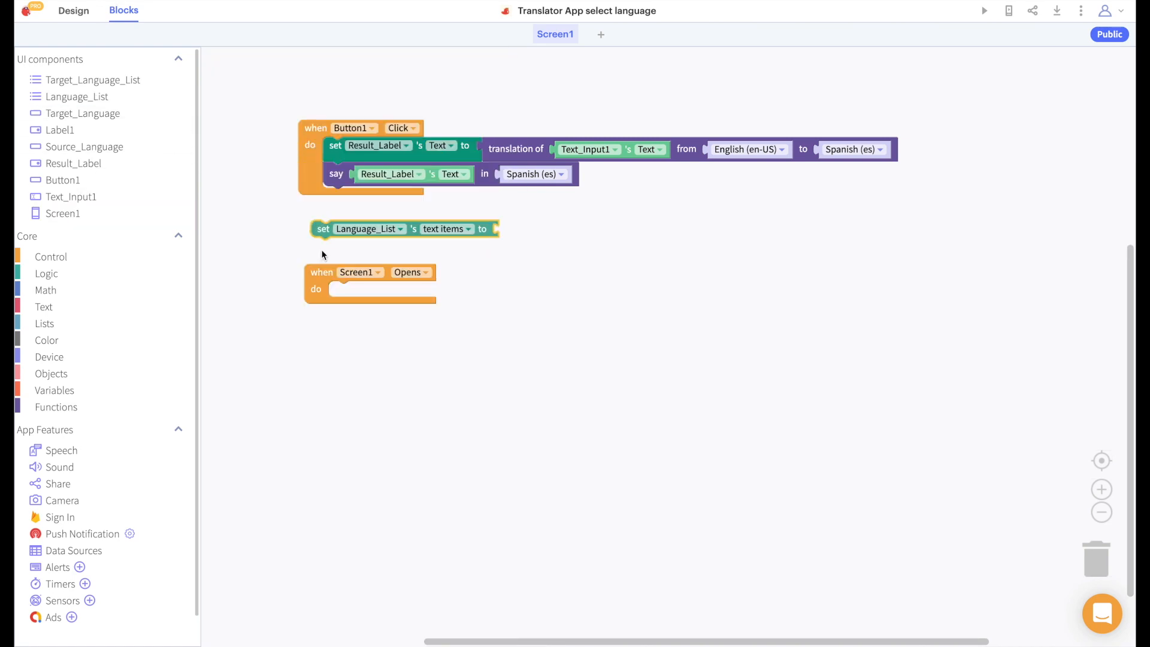
Nest the Language_List text-items setter inside the 'when Screen1 Opens' event
{"action": "left_click", "coordinate": [73, 550]}
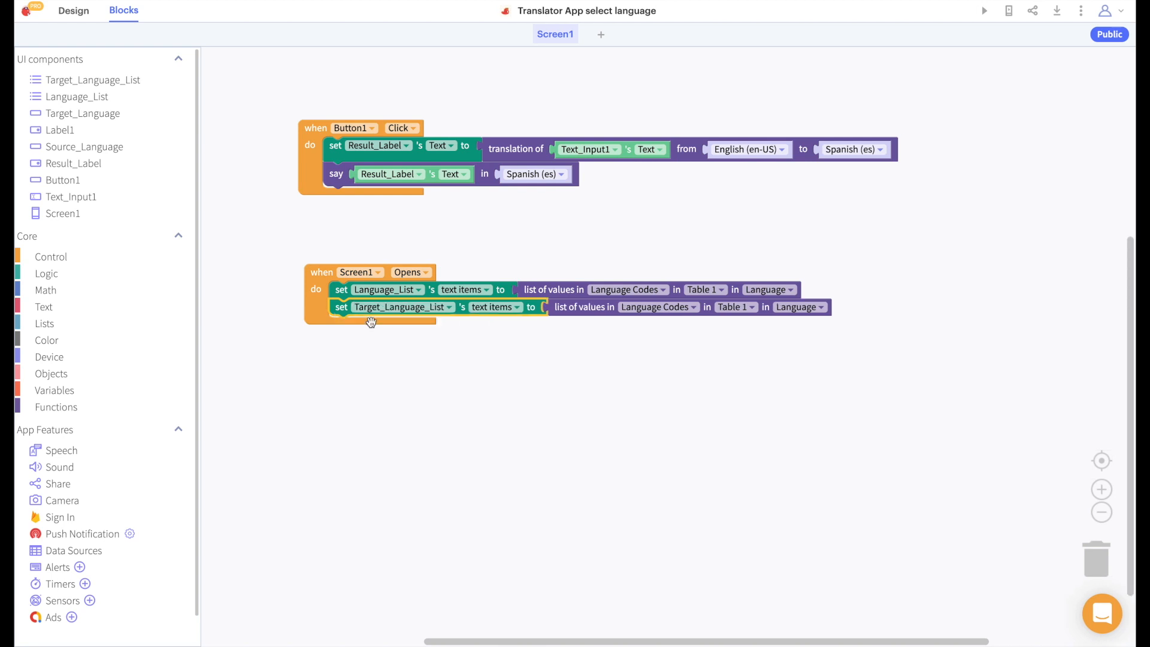
{"action": "mouse_move", "coordinate": [367, 314]}
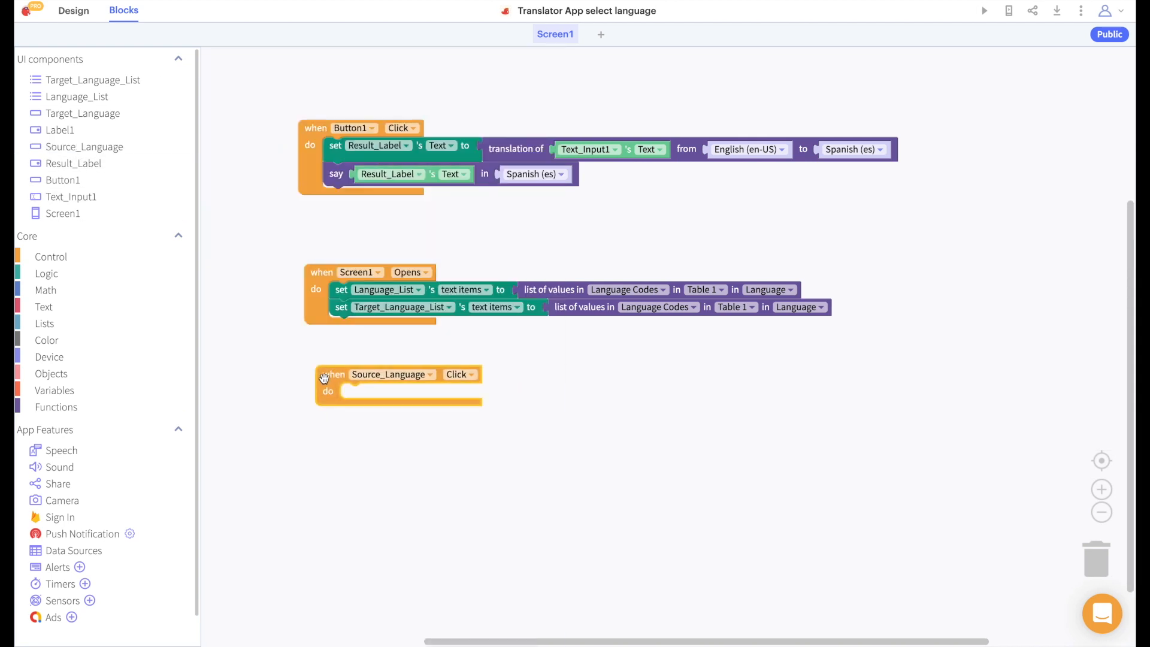
Add blocks so a Language_List pick relabels Source_Language and hides the list
{"action": "left_click", "coordinate": [77, 96]}
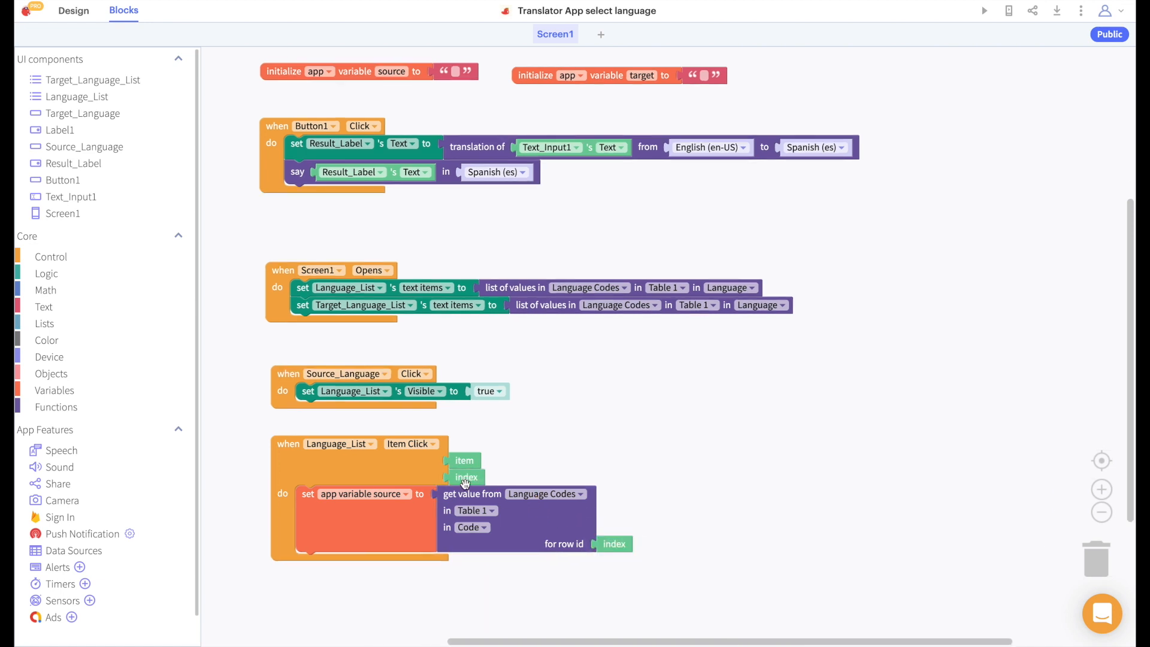
{"action": "scroll", "scroll_direction": "down", "scroll_amount": 3}
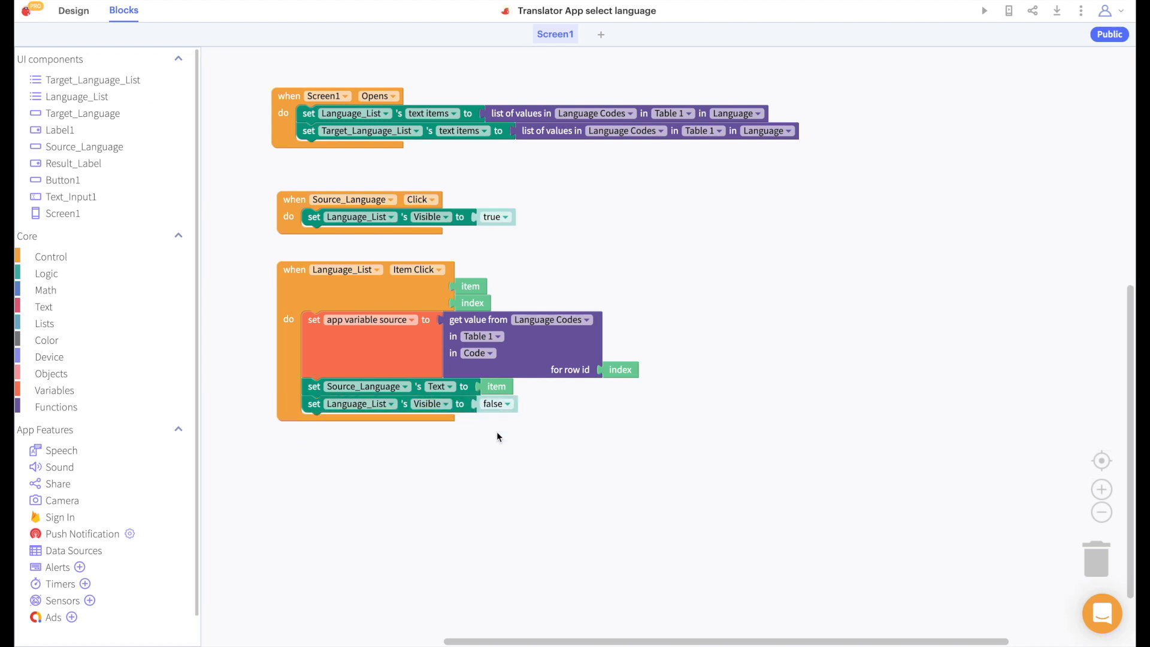
{"action": "mouse_move", "coordinate": [285, 228]}
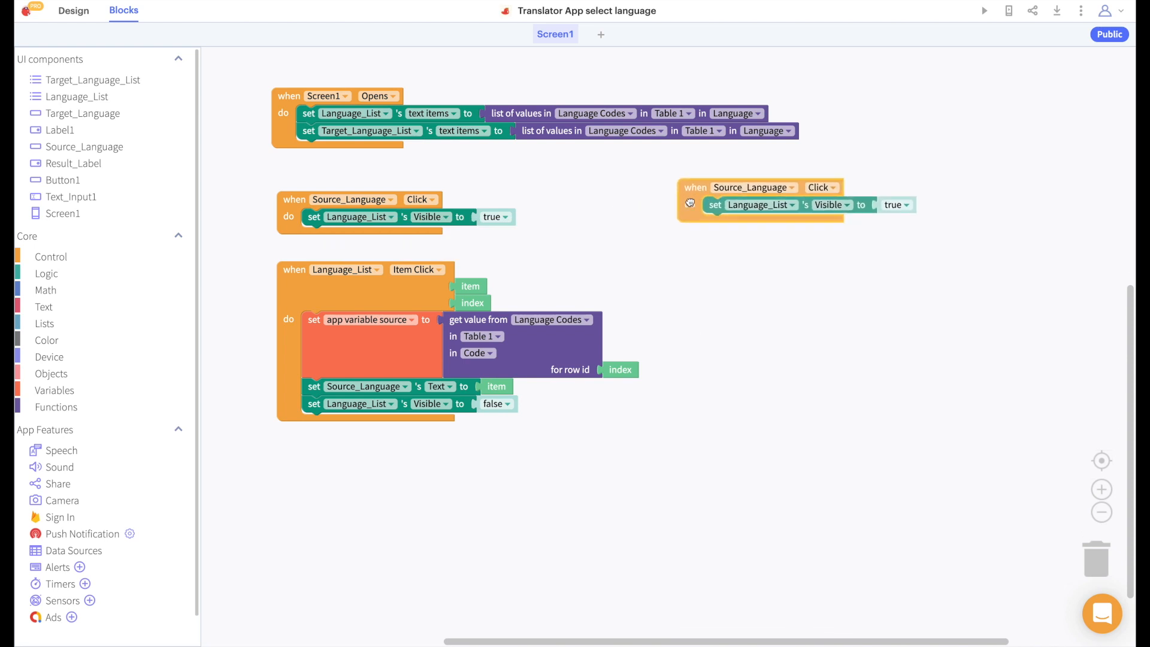
Switch the duplicated handlers' dropdowns from Source_Language to Target_Language
{"action": "left_click", "coordinate": [761, 205]}
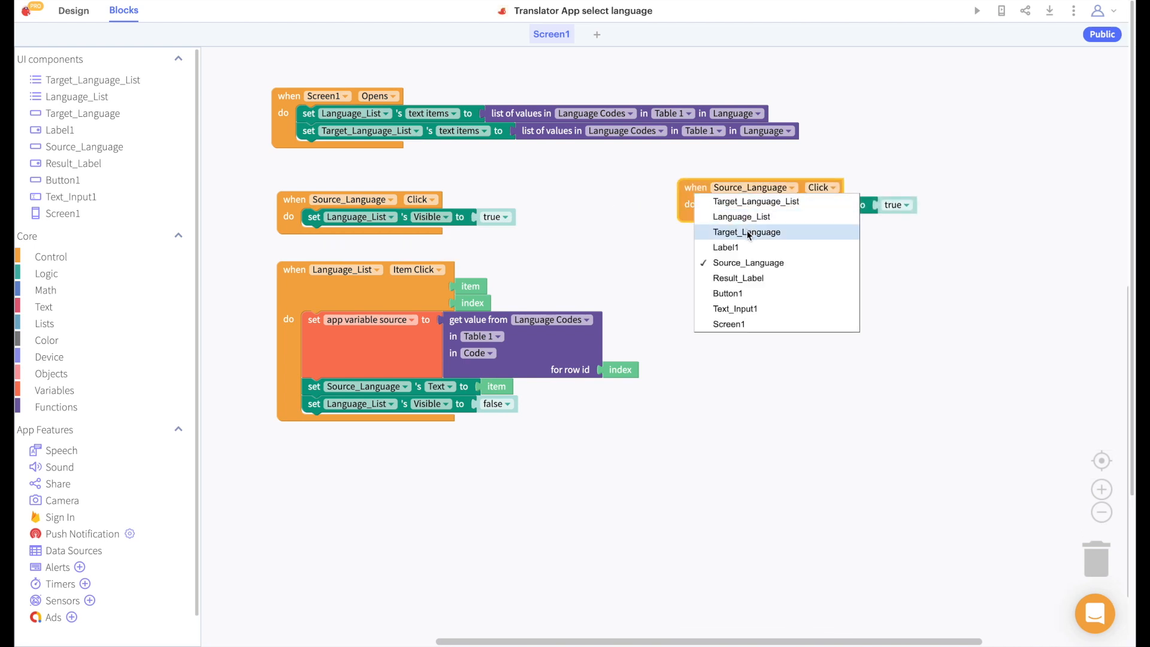
{"action": "left_click", "coordinate": [747, 231]}
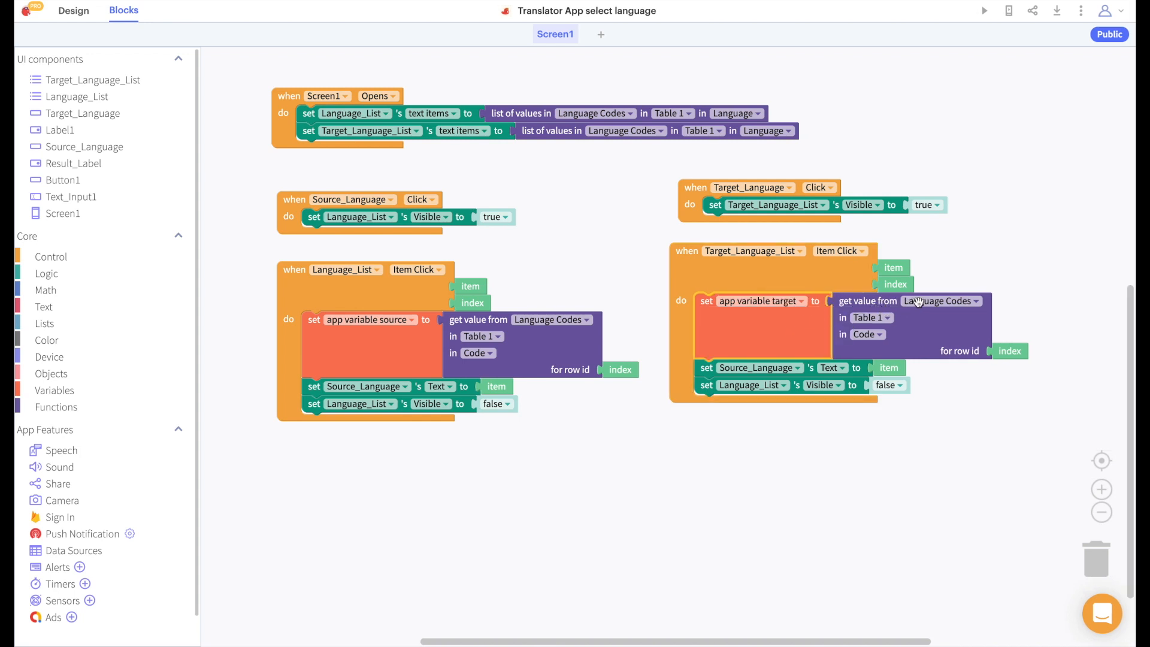
{"action": "mouse_move", "coordinate": [906, 339]}
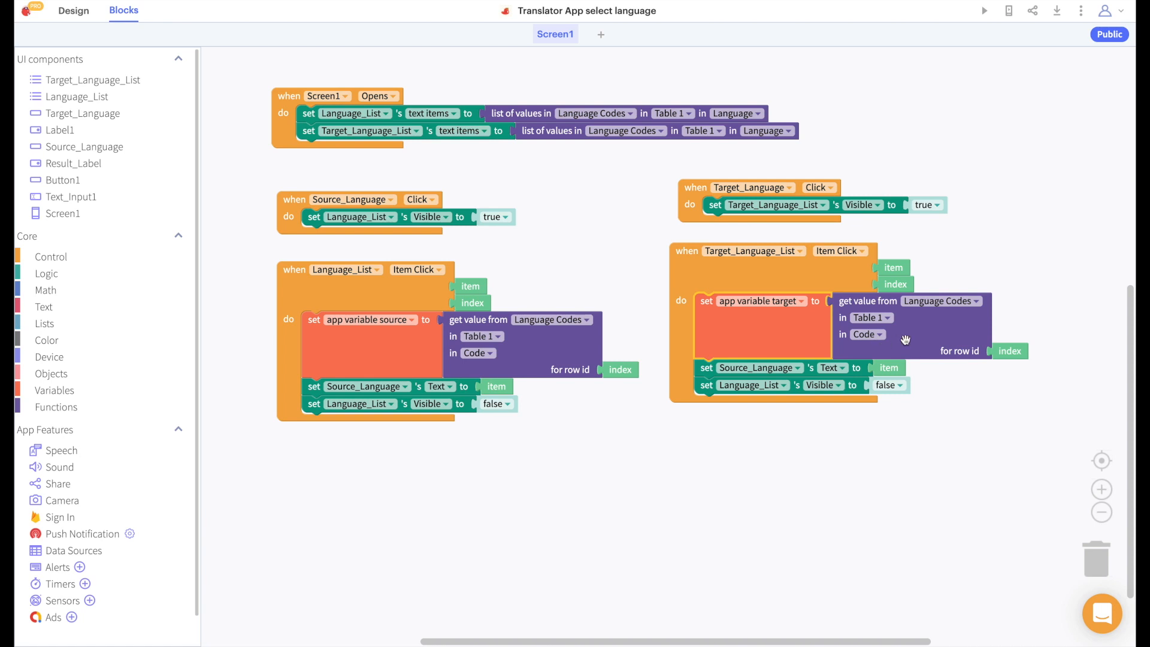
{"action": "mouse_move", "coordinate": [830, 358]}
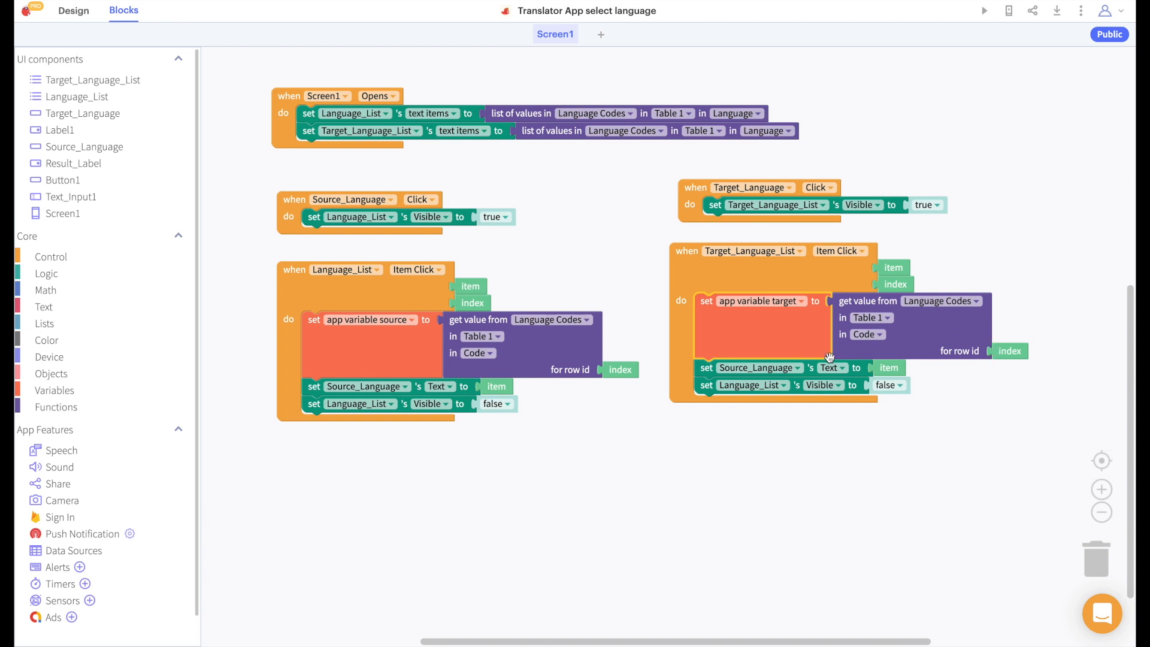
{"action": "left_click", "coordinate": [759, 368]}
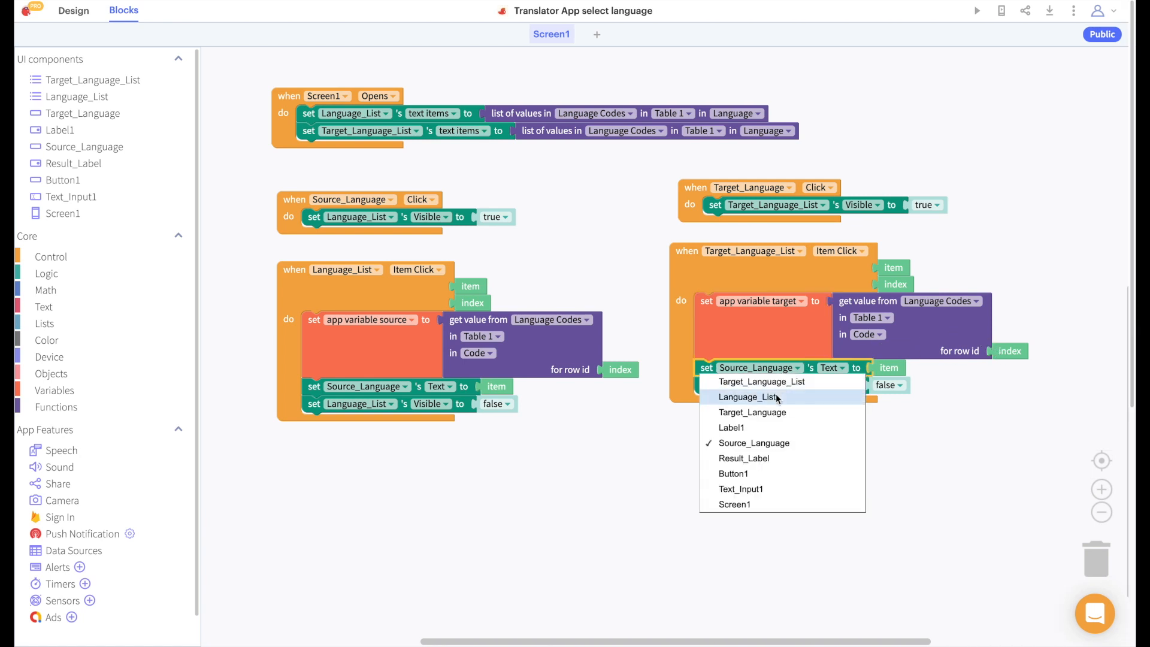
{"action": "left_click", "coordinate": [753, 412]}
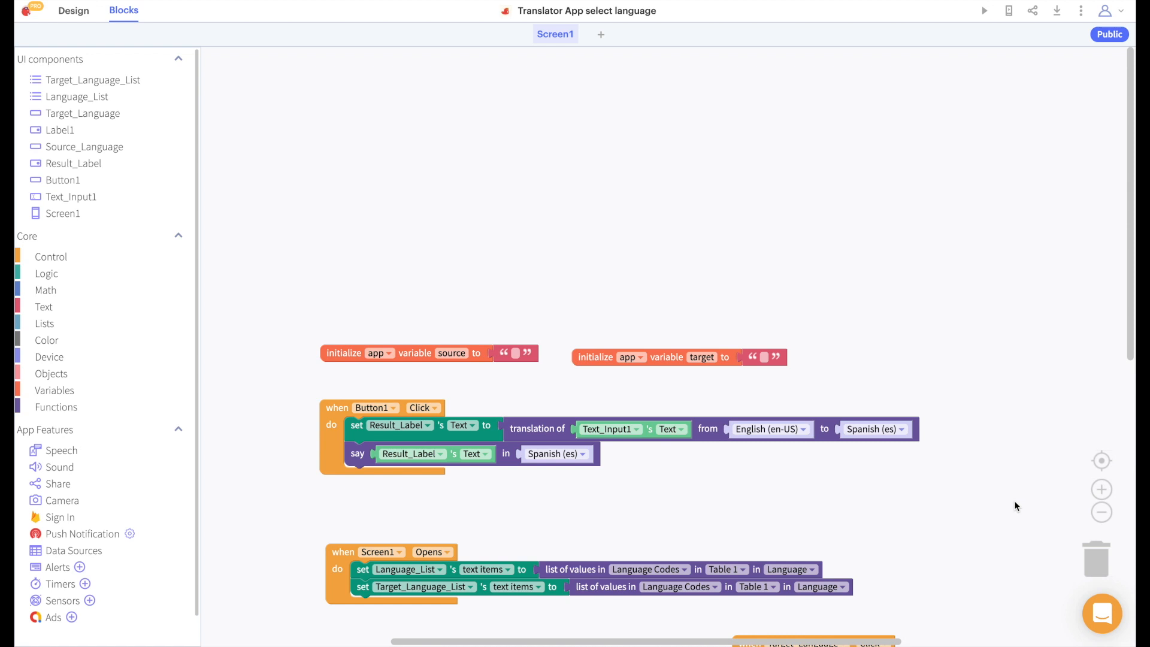
Feed the translate block app variables source and target as its from/to languages
{"action": "left_click", "coordinate": [53, 389]}
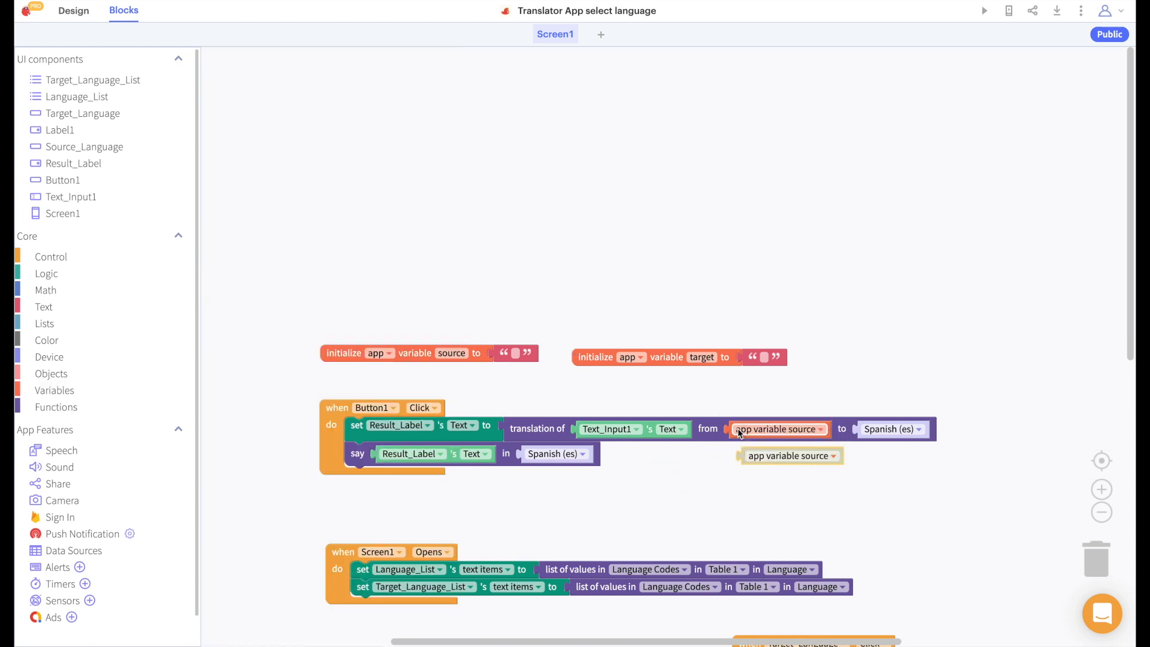
{"action": "left_click", "coordinate": [891, 429]}
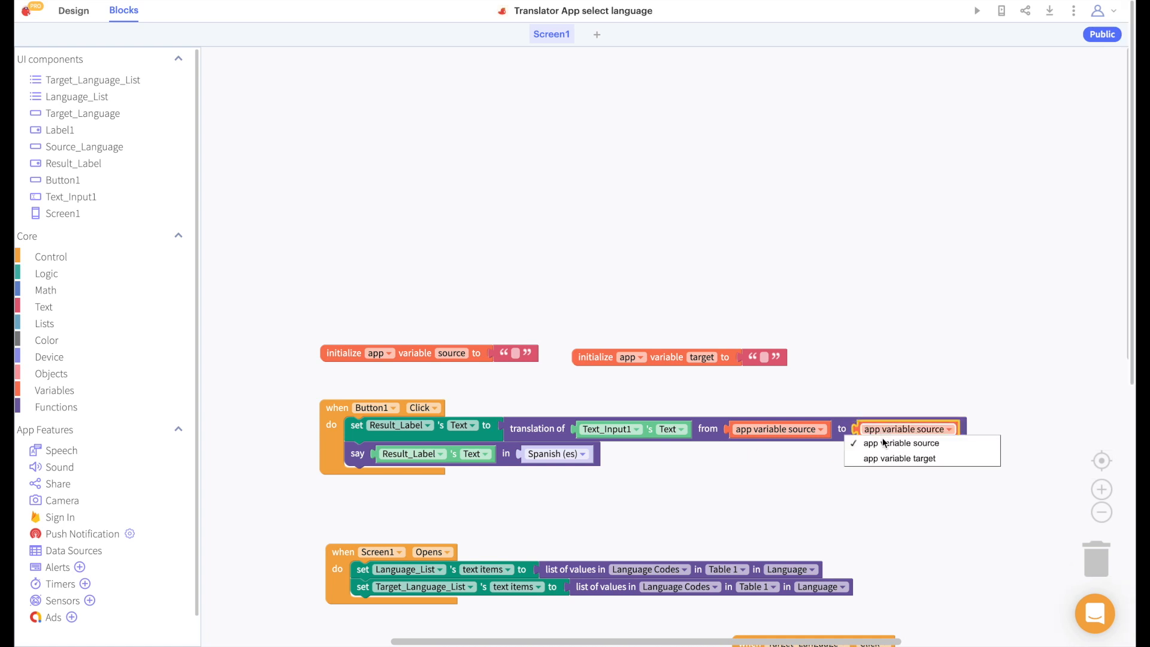
{"action": "left_click", "coordinate": [896, 459]}
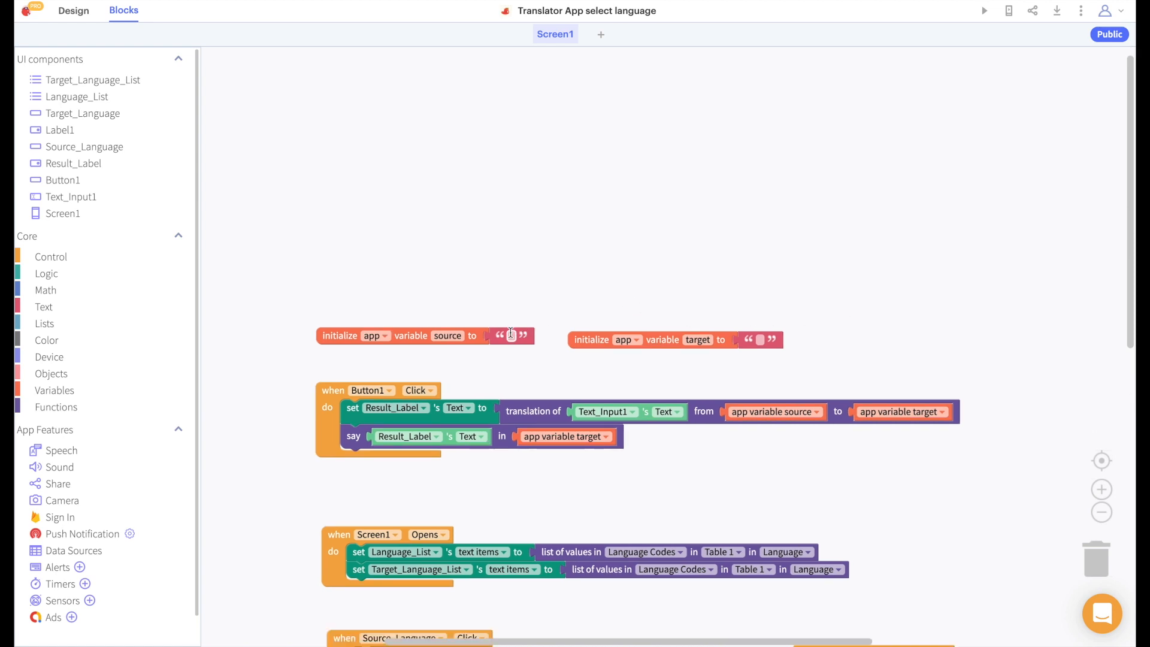
Initialise app variable source to 'en' and target to 'es'
{"action": "left_click", "coordinate": [513, 335]}
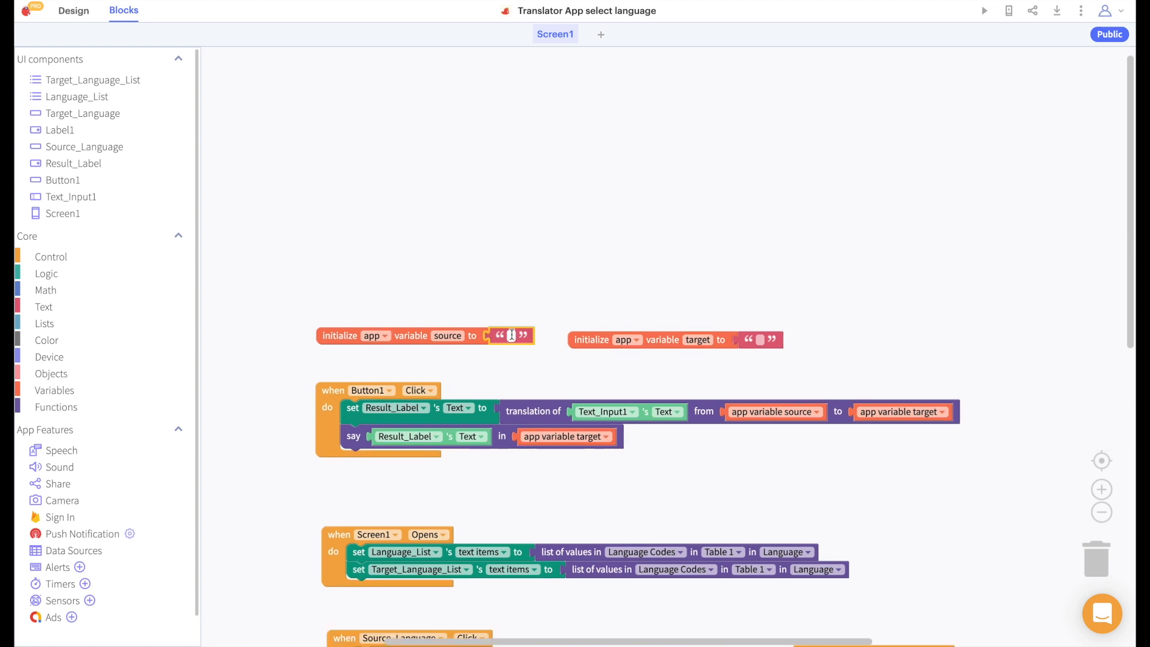
{"action": "type", "text": "en"}
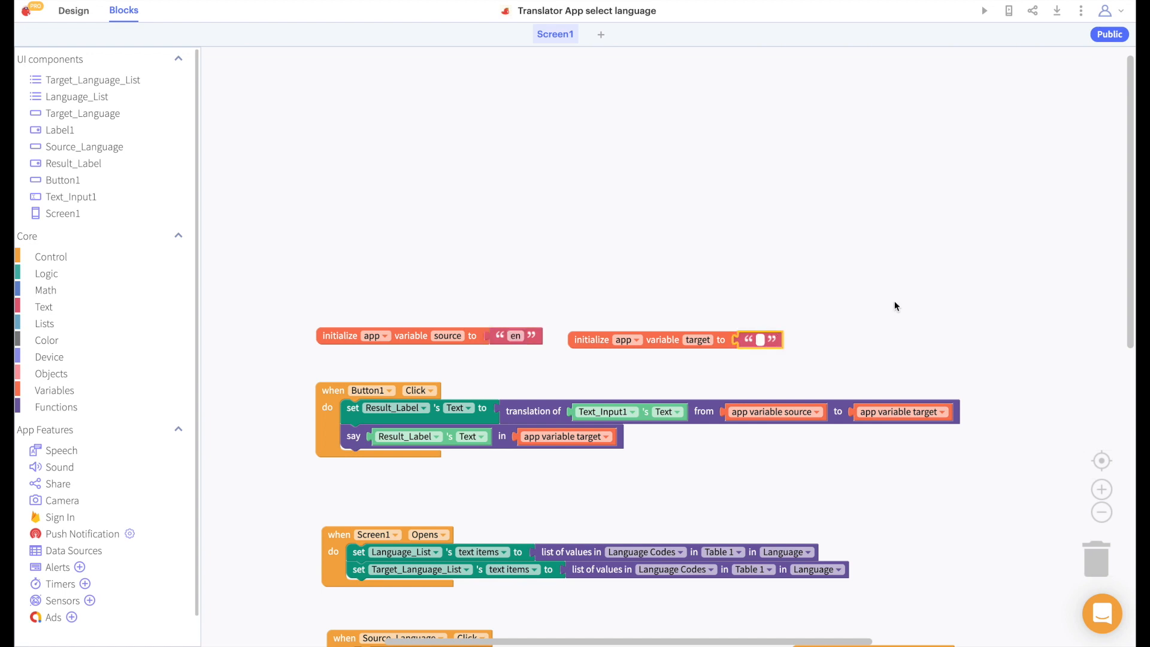
{"action": "type", "text": "es"}
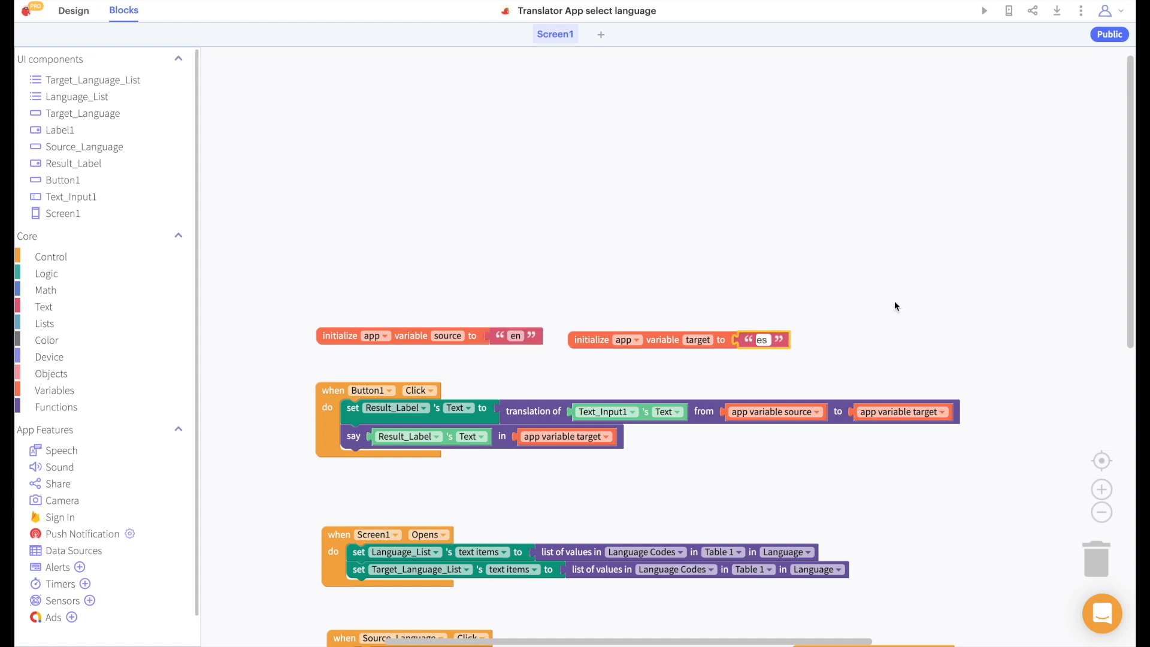
Preview the app and translate 'Dia duit' from Irish to Chinese, yielding 你好
{"action": "left_click", "coordinate": [986, 11]}
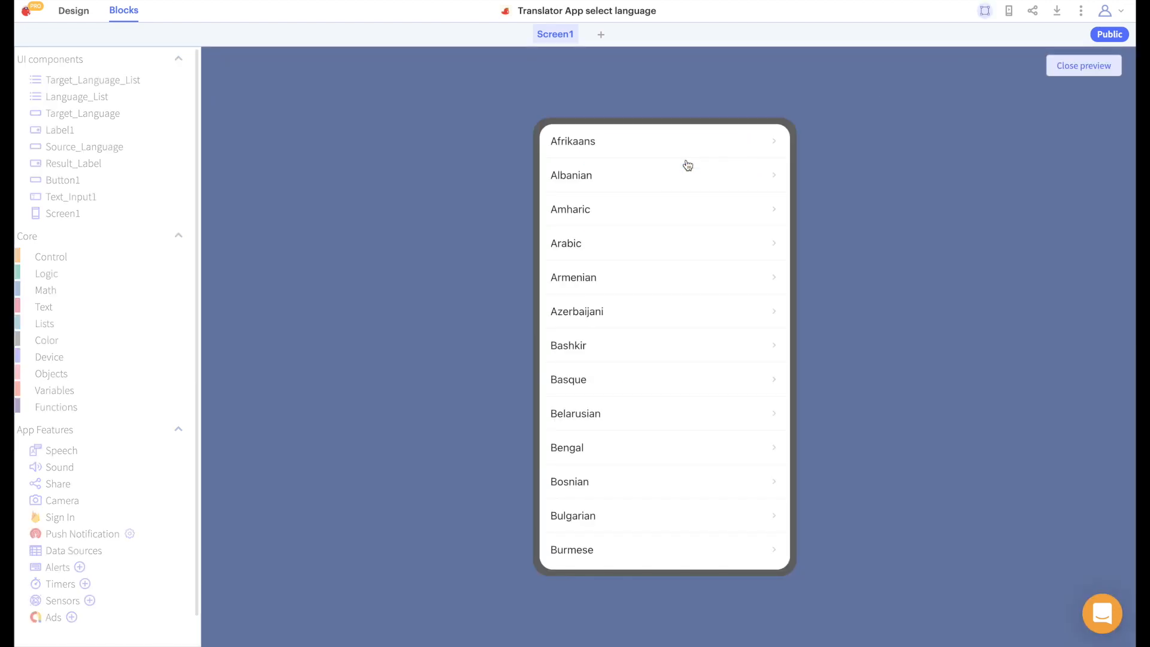
{"action": "scroll", "scroll_direction": "down", "scroll_amount": 3}
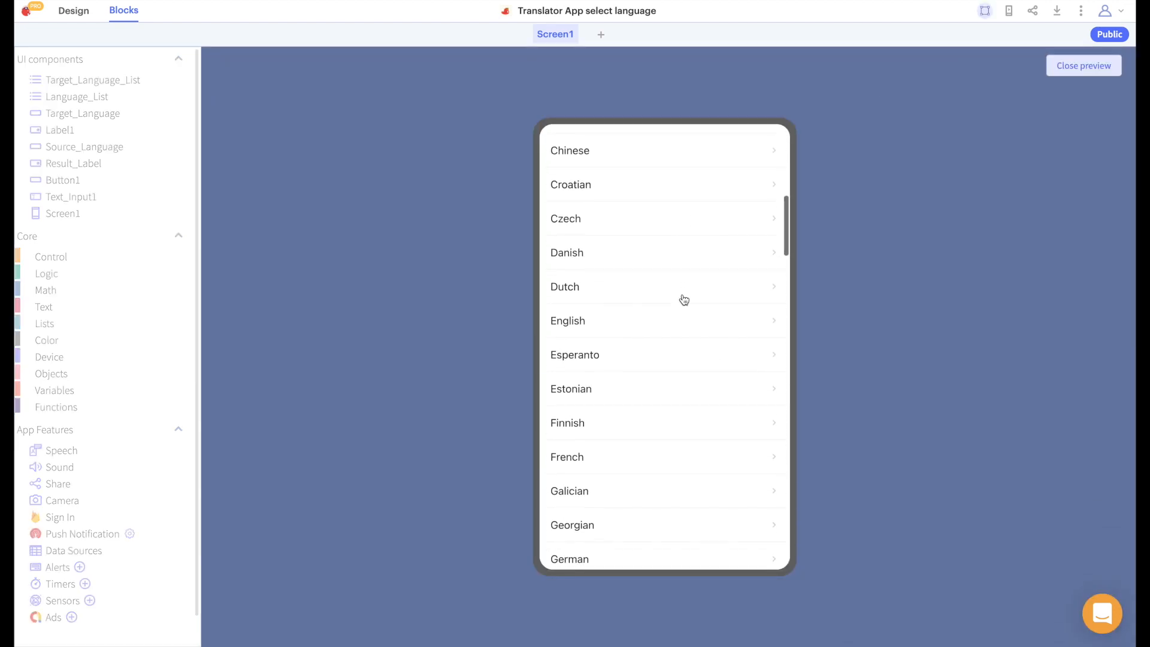
{"action": "scroll", "scroll_direction": "down", "scroll_amount": 3}
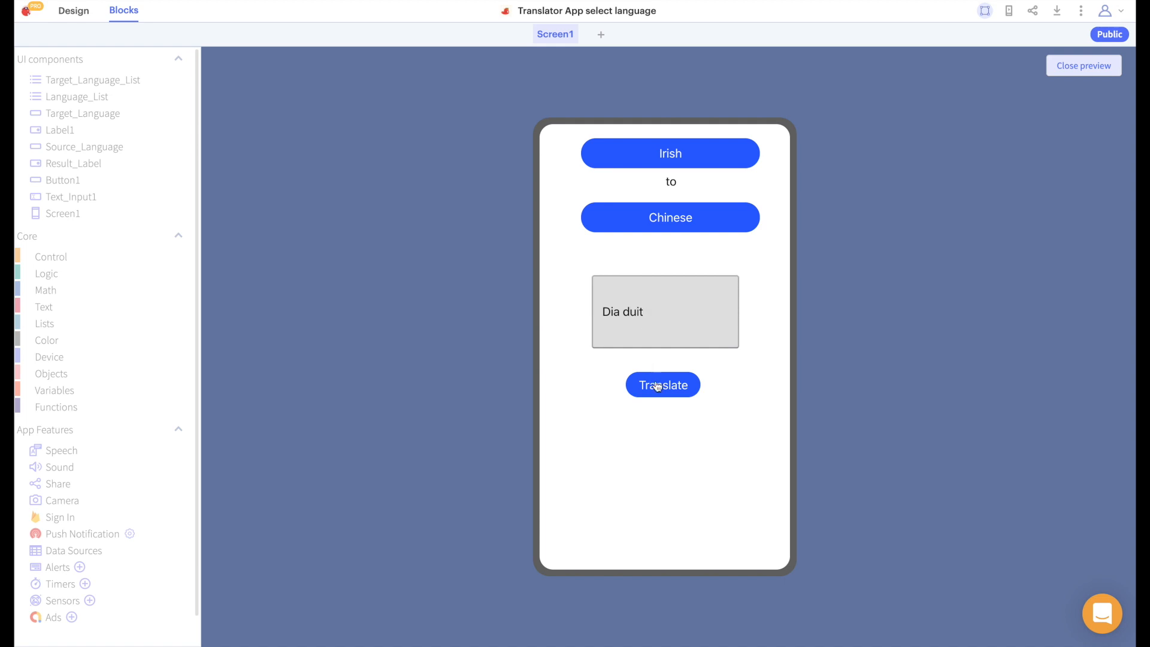
{"action": "left_click", "coordinate": [663, 385]}
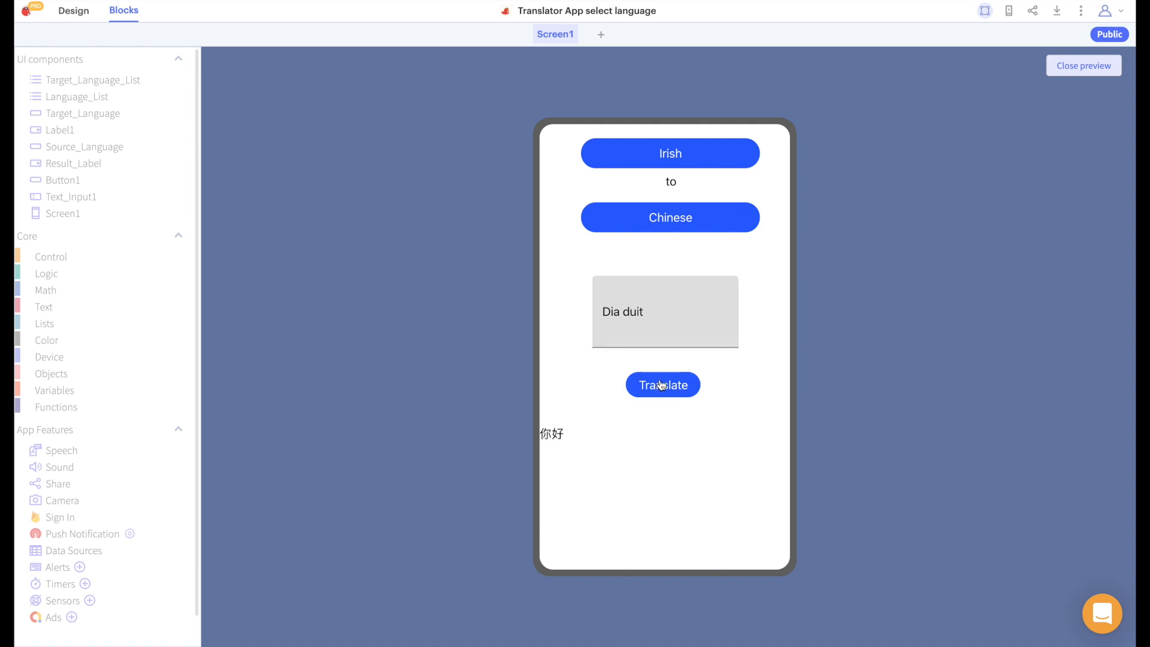